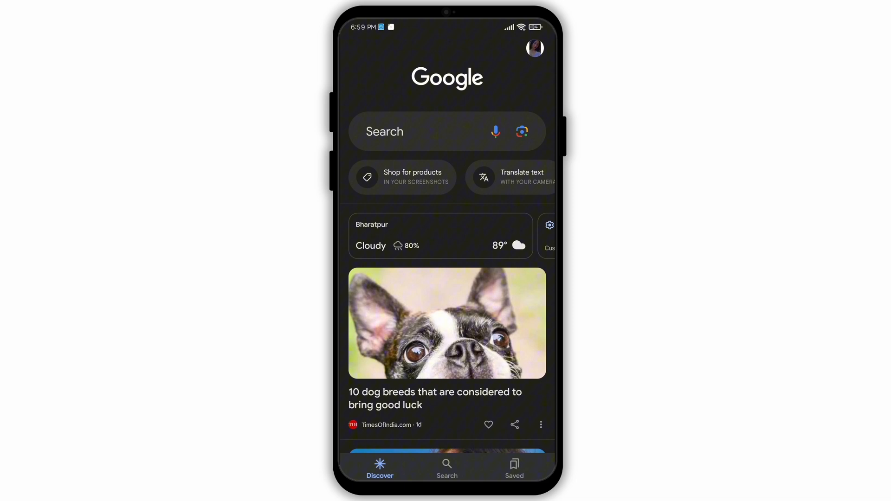
Step: View the Google app's account menu, then dismiss it
{"action": "left_click", "coordinate": [534, 48]}
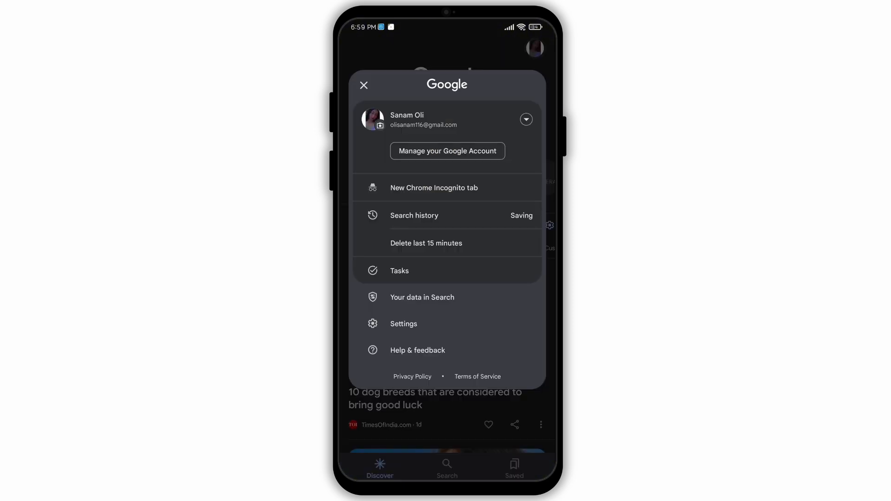
{"action": "left_click", "coordinate": [364, 84]}
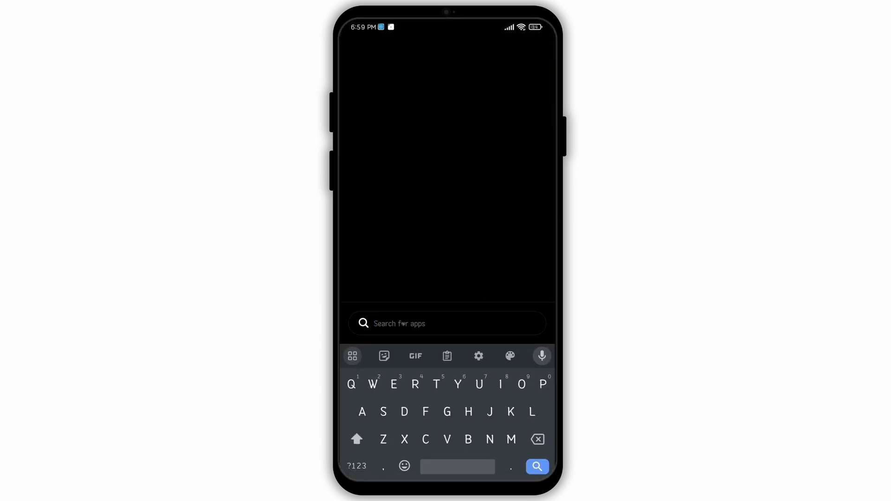
Step: Launch Play Games via app search 'Pla', dismiss the sign-in notice, and reach Settings
{"action": "type", "text": "Pla"}
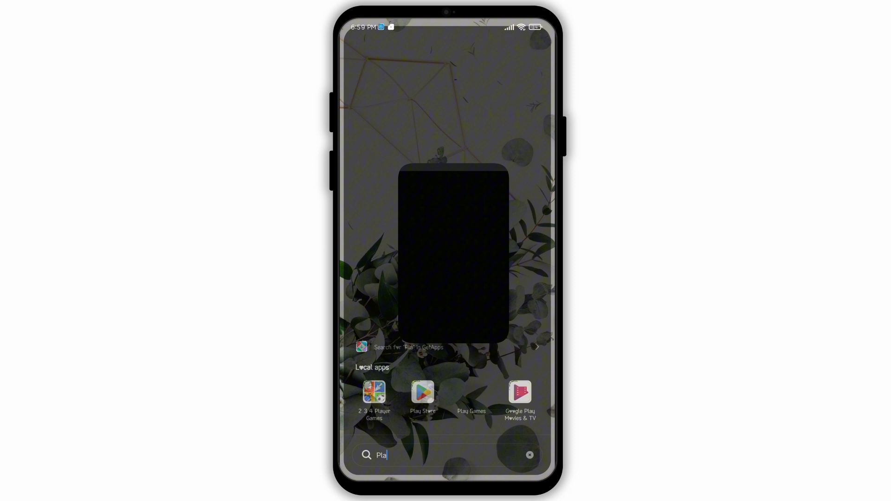
{"action": "left_click", "coordinate": [471, 393]}
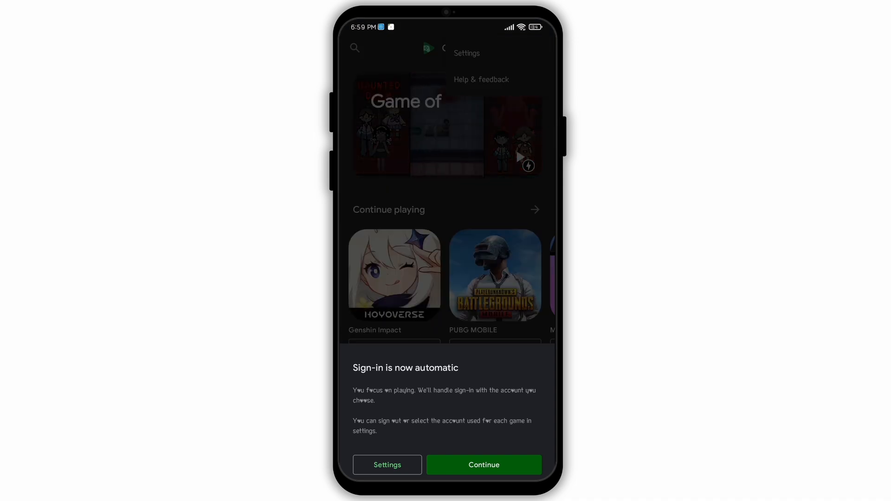
{"action": "left_click", "coordinate": [484, 465]}
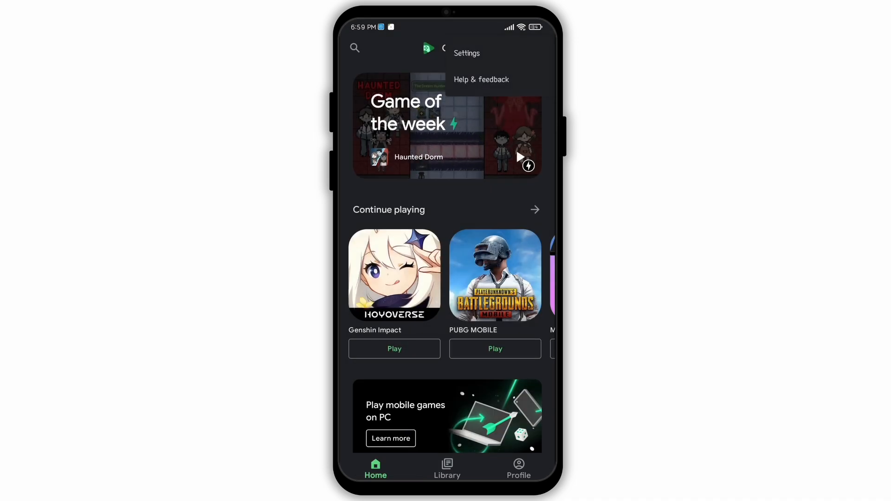
{"action": "left_click", "coordinate": [467, 53]}
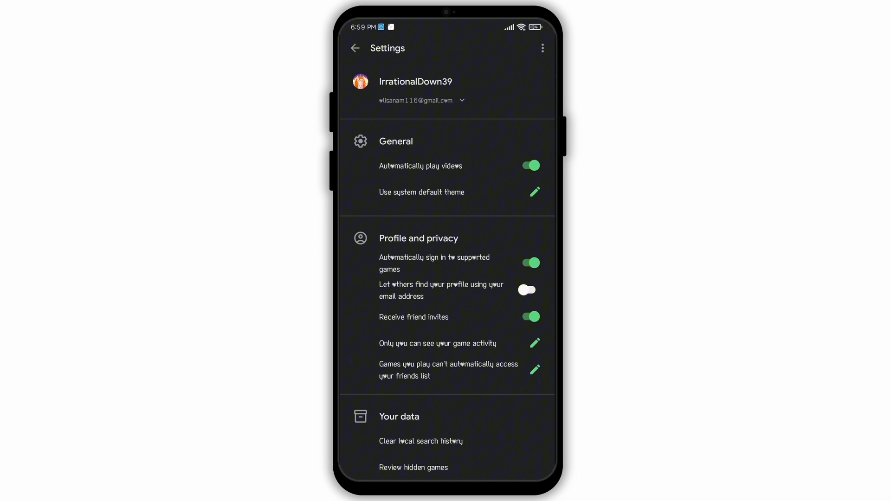
Step: Scroll Settings down to Your data and select 'Change account for games'
{"action": "scroll", "scroll_direction": "down", "scroll_amount": 3}
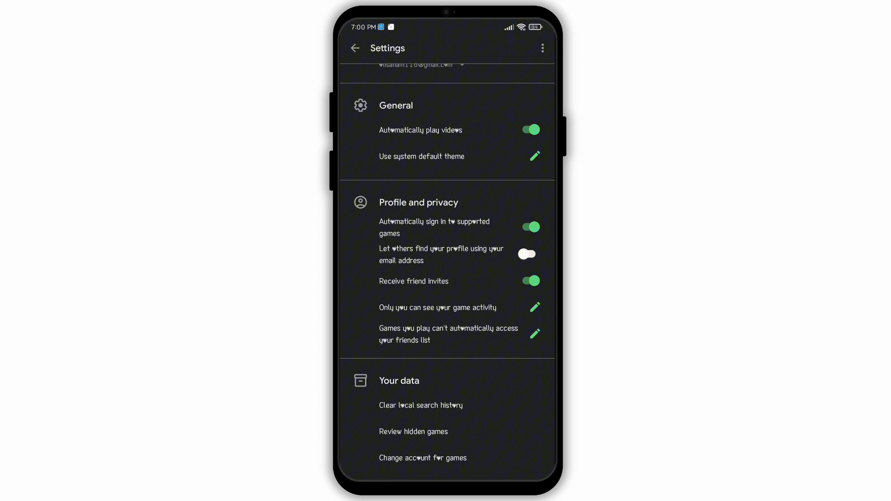
{"action": "scroll", "scroll_direction": "down", "scroll_amount": 3}
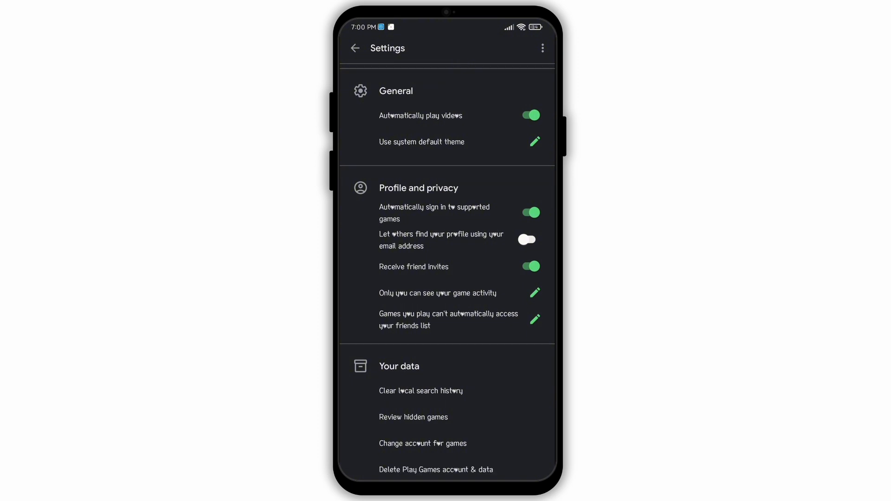
{"action": "scroll", "scroll_direction": "down", "scroll_amount": 3}
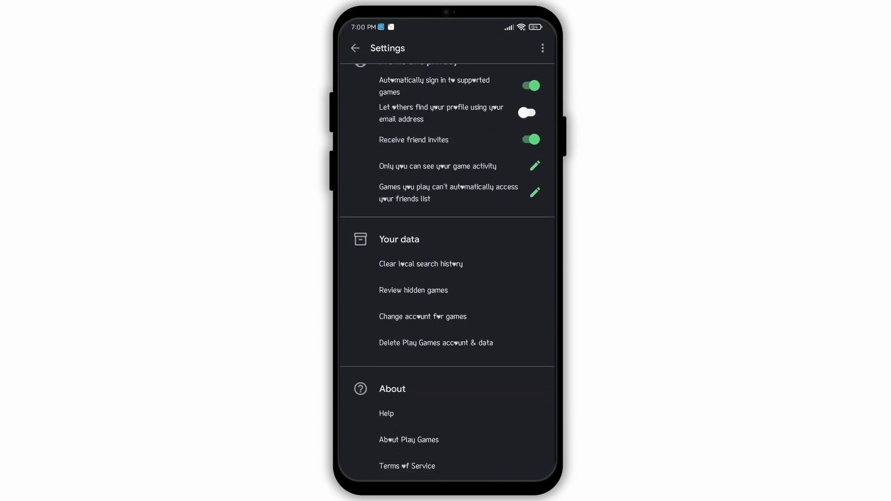
{"action": "left_click", "coordinate": [423, 317]}
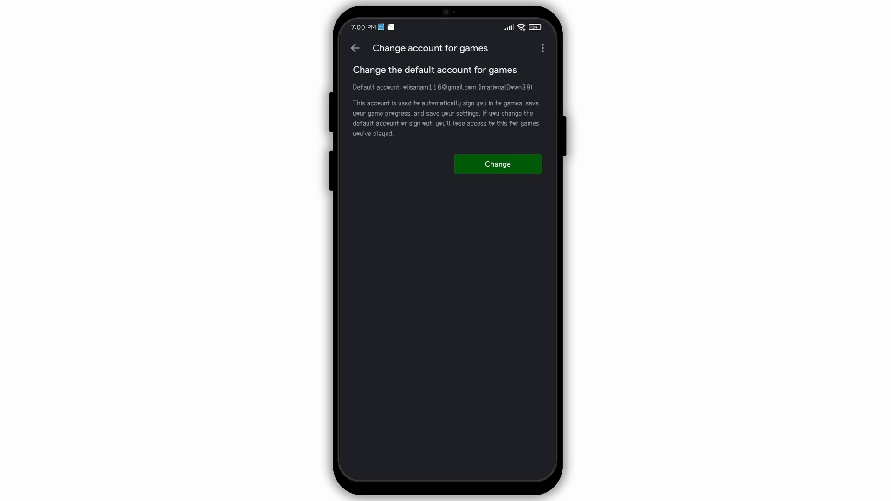